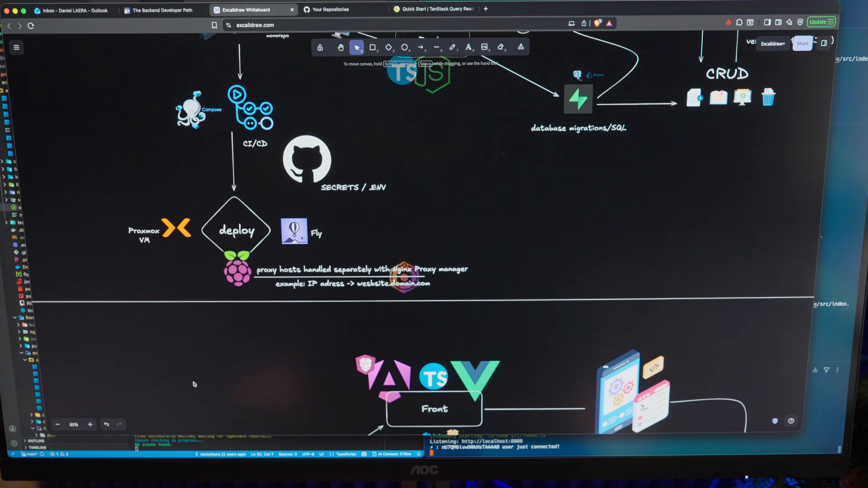
scroll("down", 3)
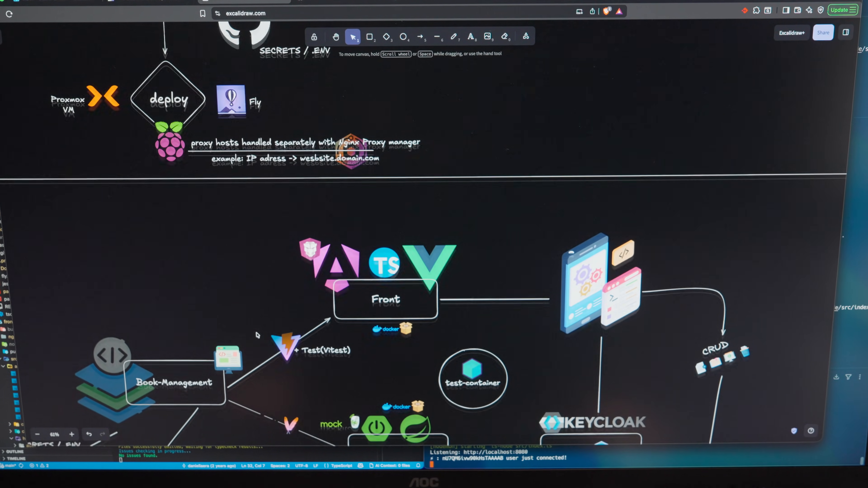
scroll("down", 3)
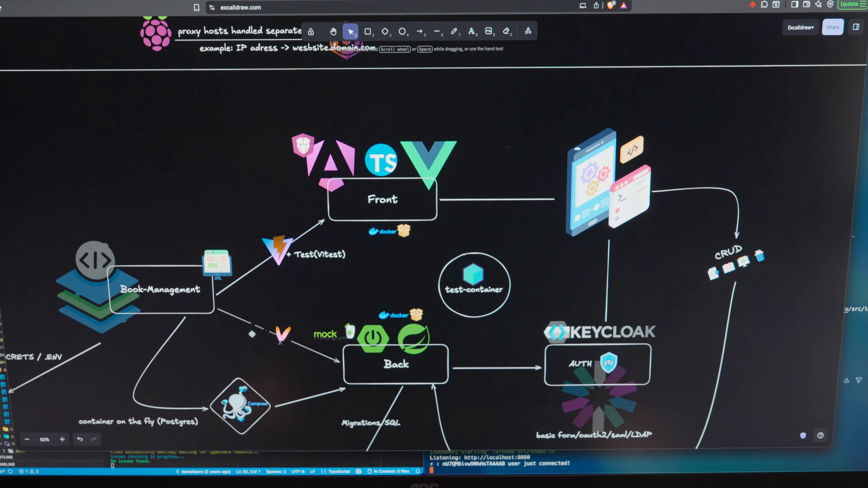